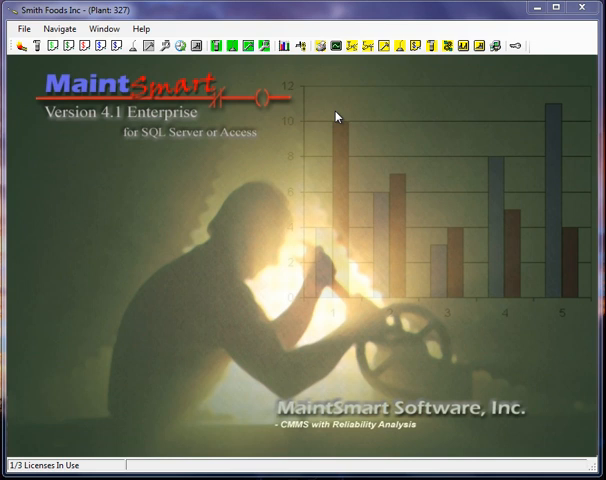
mouse_move(197, 47)
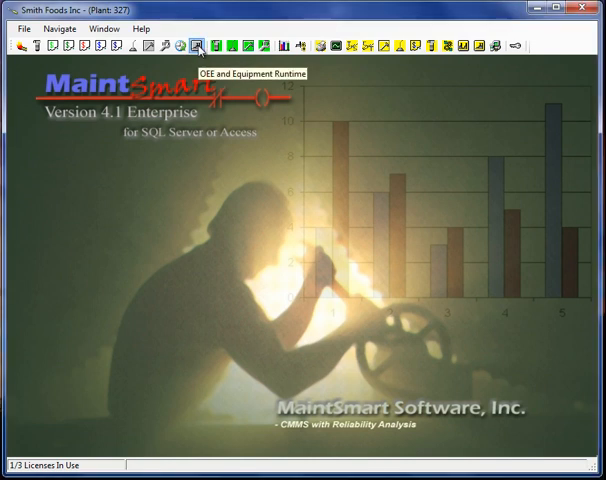
- Open the OEE Data Input/Schedule History window from the 'OEE and Equipment Runtime' toolbar button
click(202, 46)
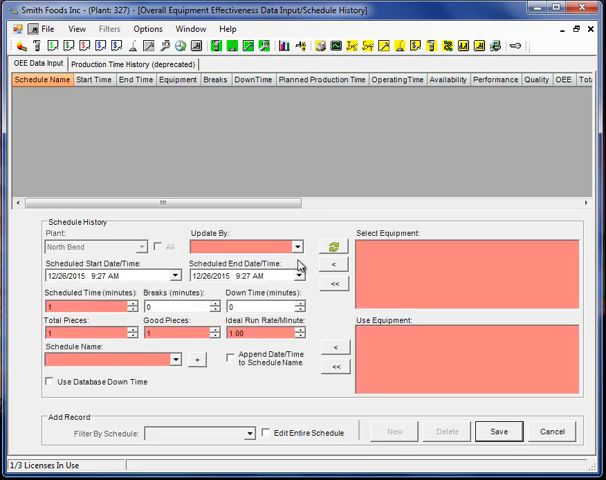
- Set Update By to Plant to list the roller bed equipment
click(297, 246)
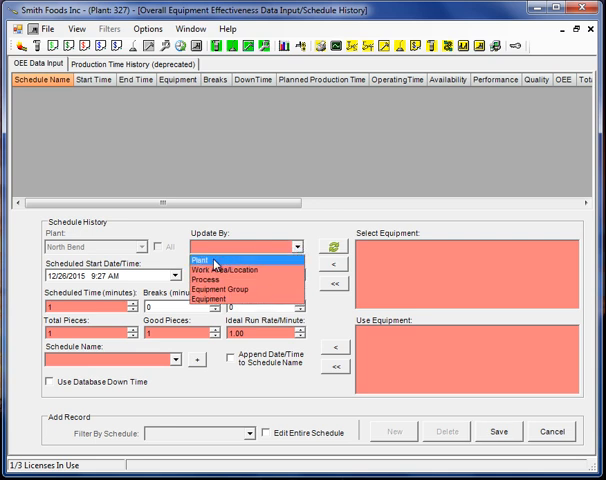
click(203, 256)
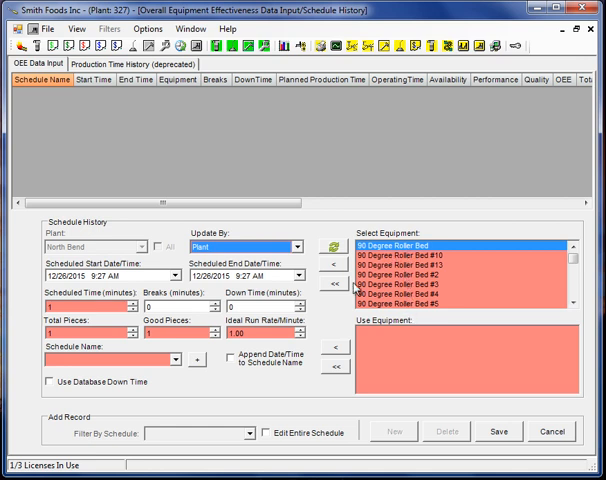
mouse_move(355, 340)
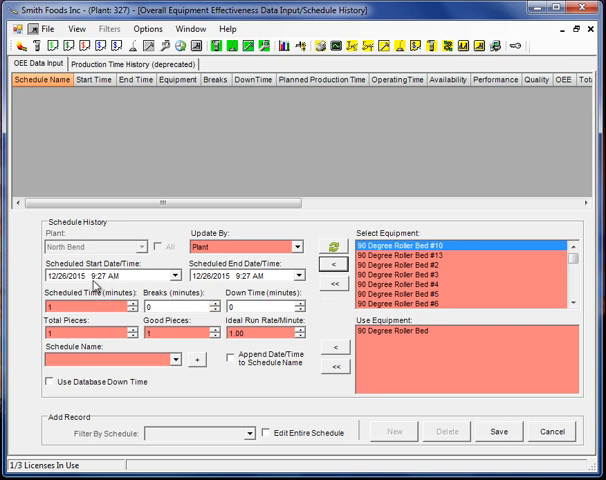
mouse_move(90, 285)
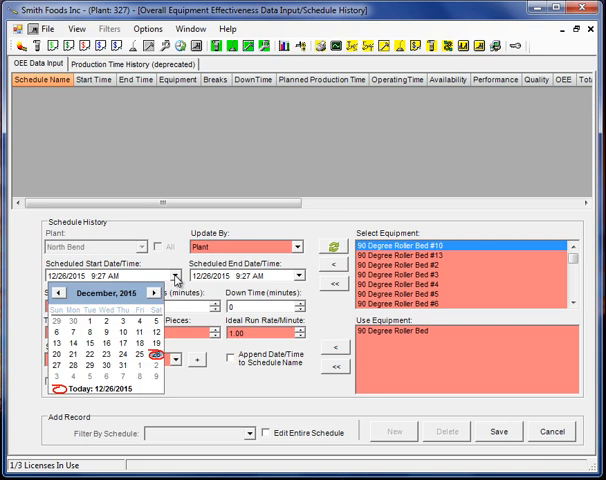
- Start on 12/25/2015 with 90 break minutes, 20000 total pieces and 16.00 run rate
click(126, 358)
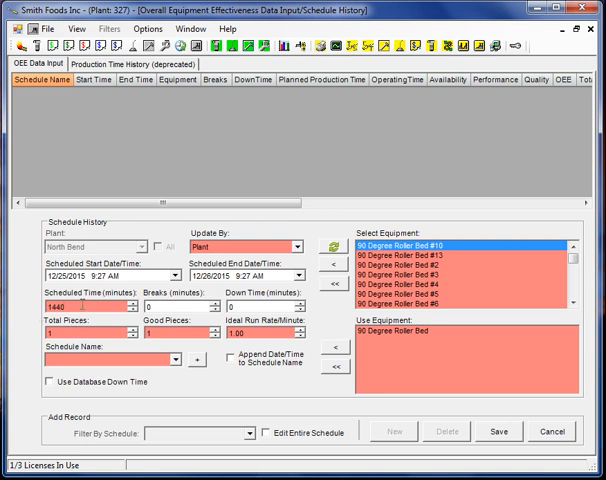
mouse_move(80, 288)
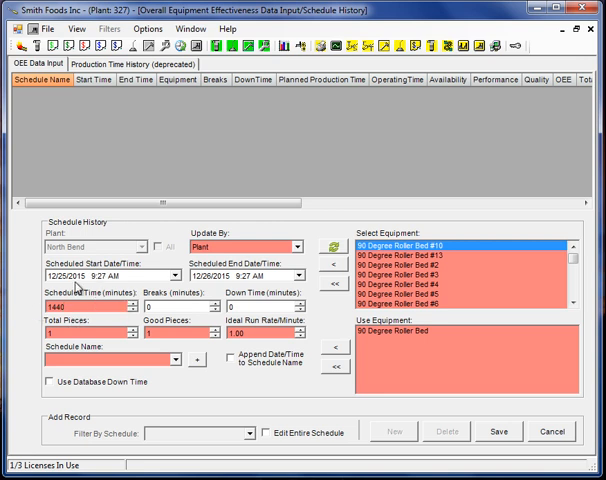
mouse_move(222, 286)
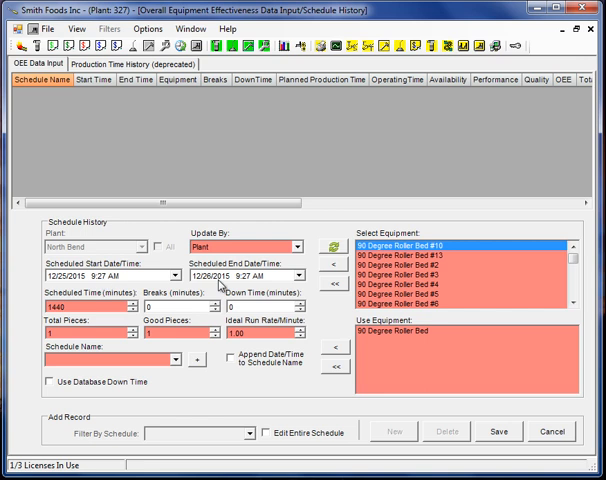
mouse_move(268, 287)
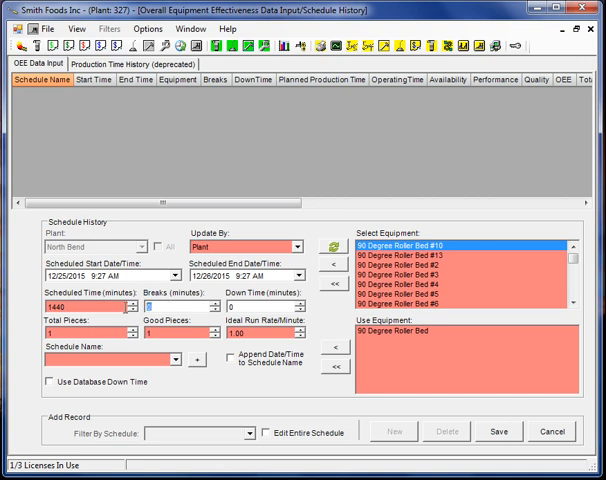
text(90)
click(265, 307)
text(25)
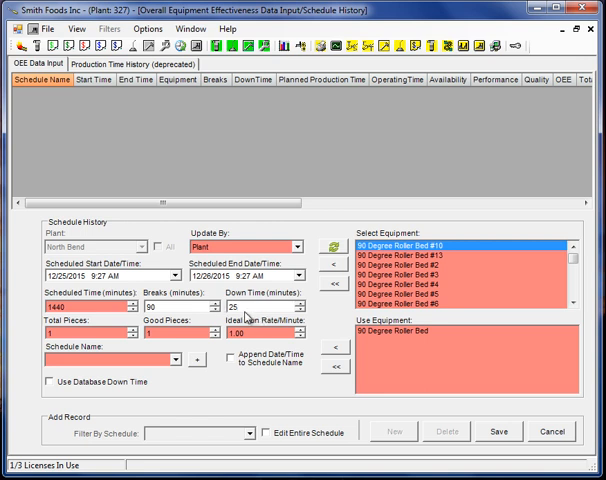
mouse_move(248, 318)
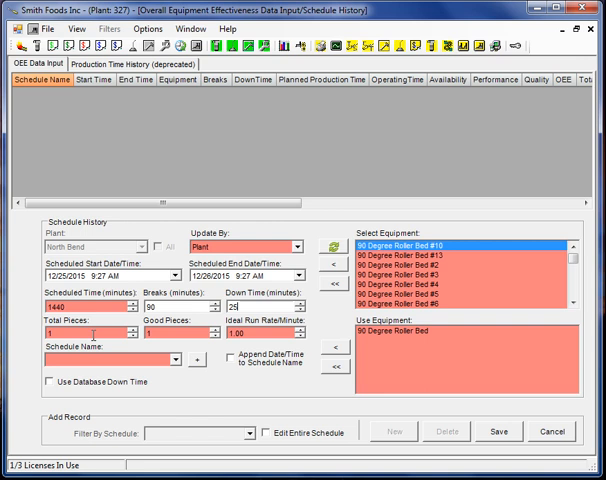
text(20000)
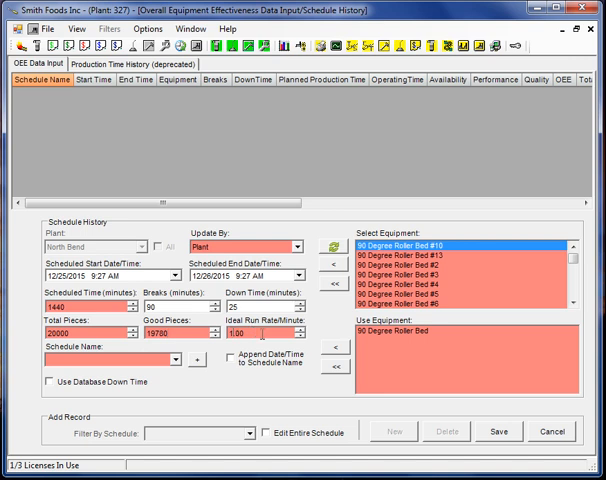
text(16.00)
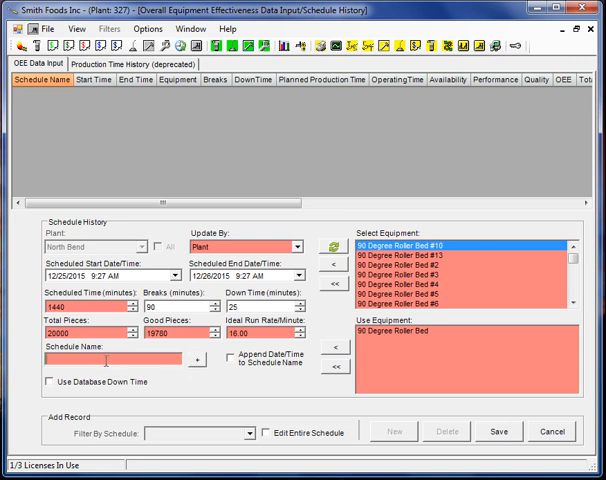
- Name the schedule 'Test' and save it for 90 Degree Roller Bed
text(Test)
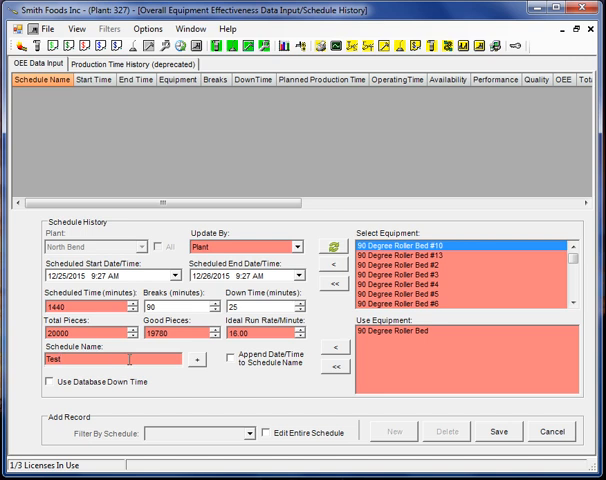
mouse_move(257, 393)
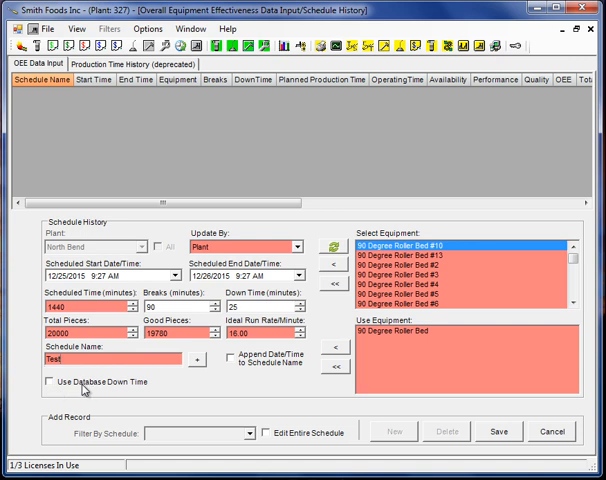
click(51, 382)
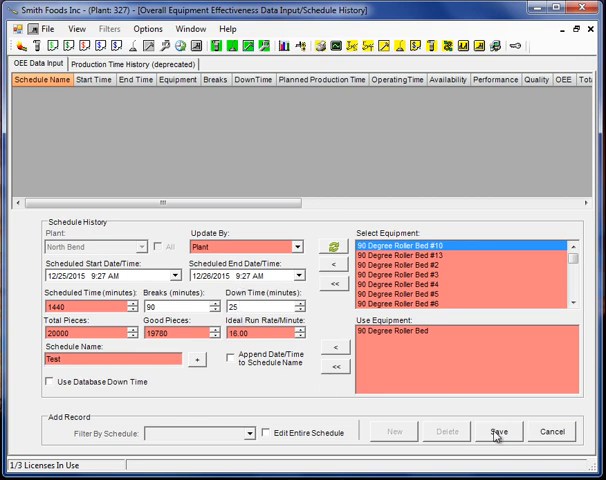
click(498, 431)
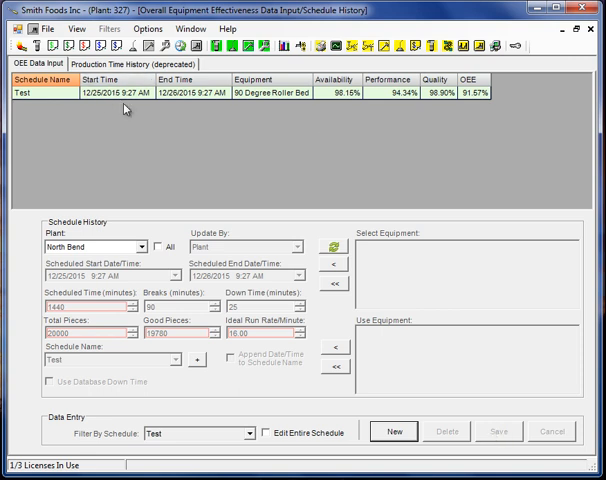
mouse_move(122, 107)
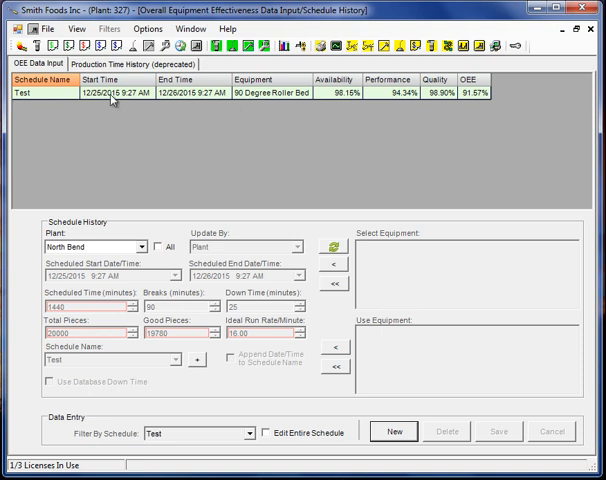
mouse_move(346, 103)
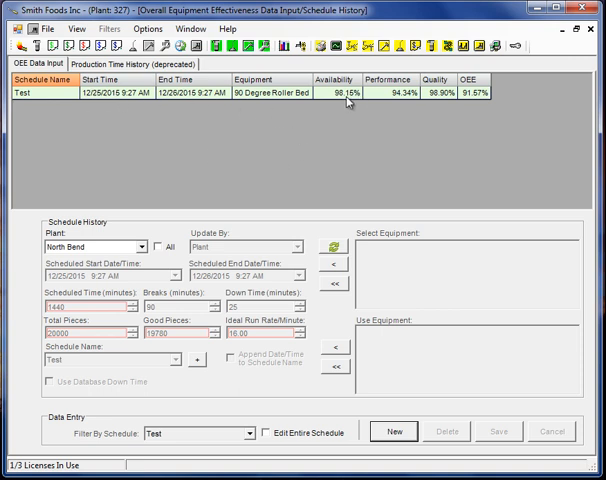
mouse_move(352, 98)
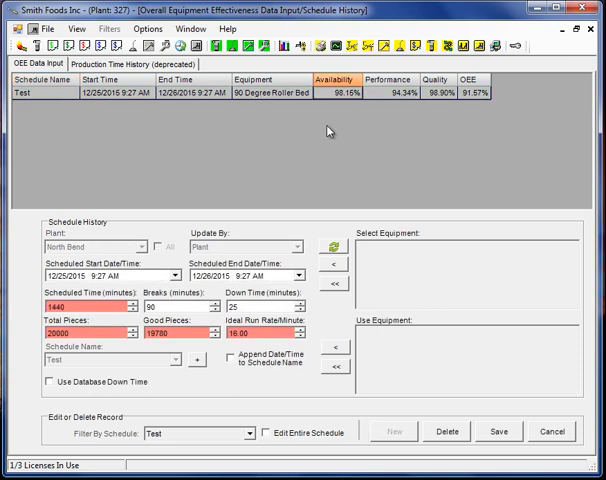
mouse_move(305, 270)
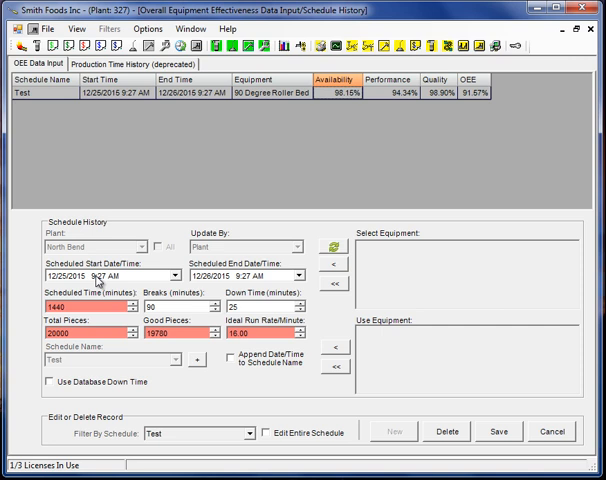
mouse_move(95, 285)
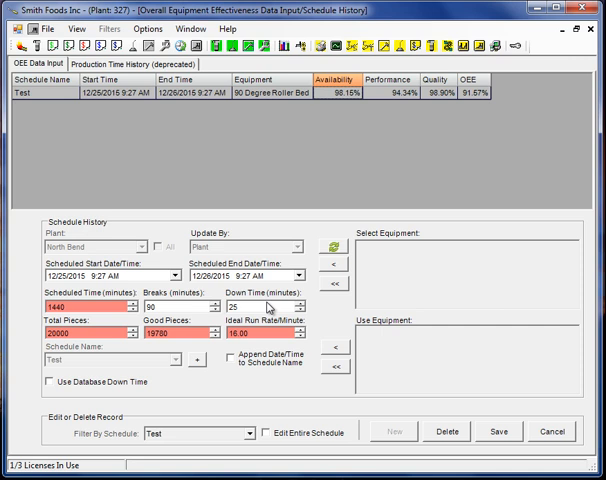
mouse_move(90, 316)
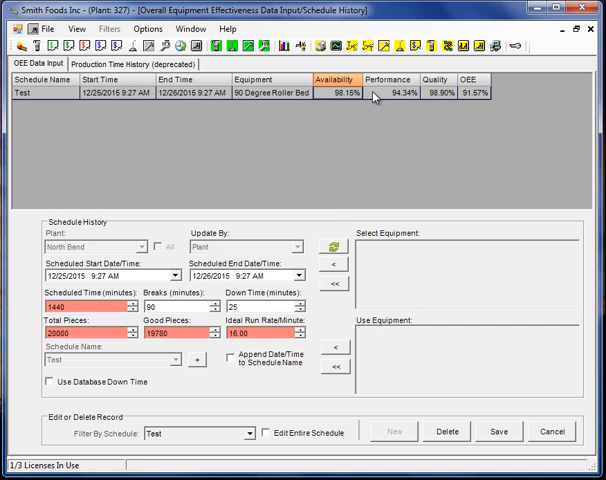
mouse_move(324, 330)
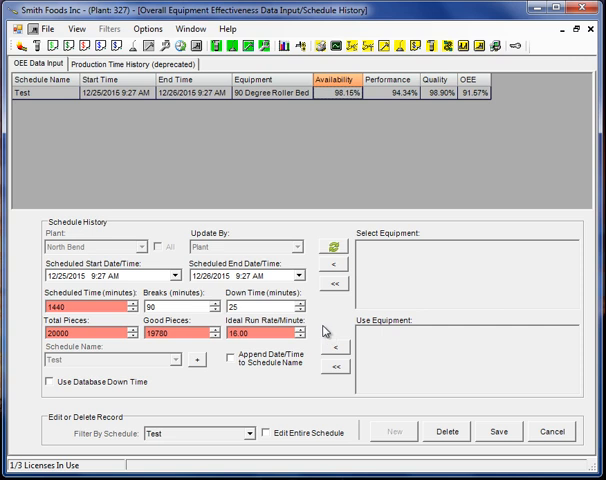
mouse_move(324, 329)
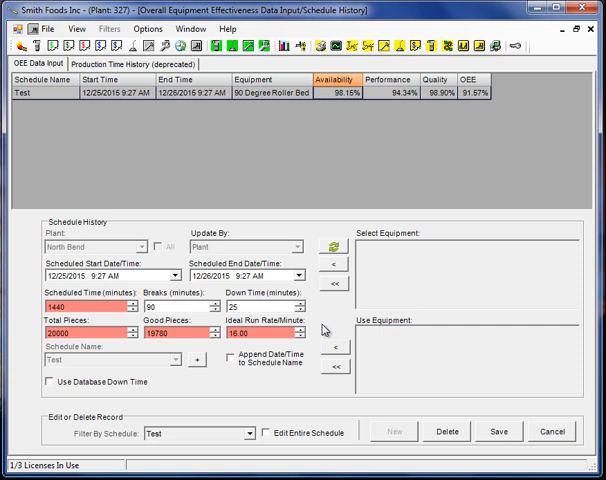
mouse_move(188, 207)
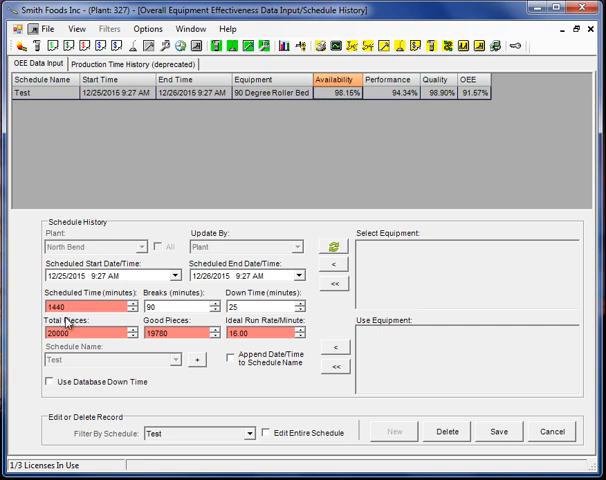
mouse_move(150, 343)
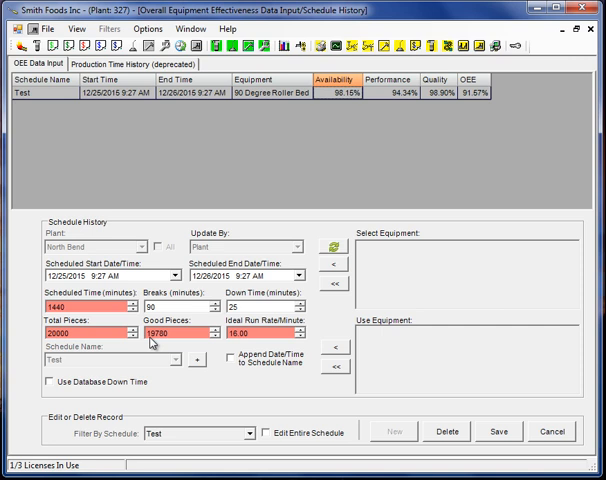
mouse_move(252, 346)
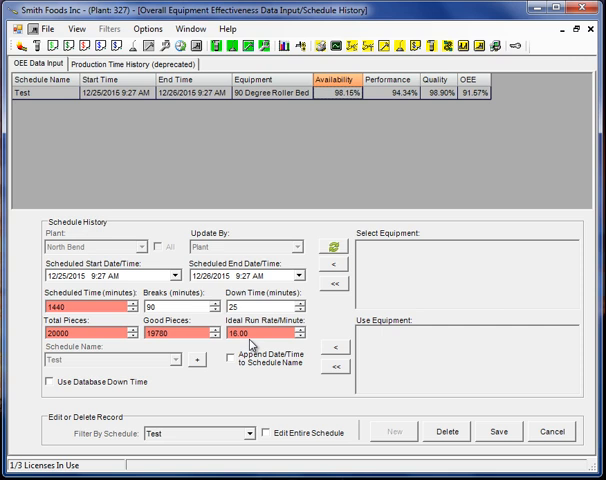
mouse_move(253, 345)
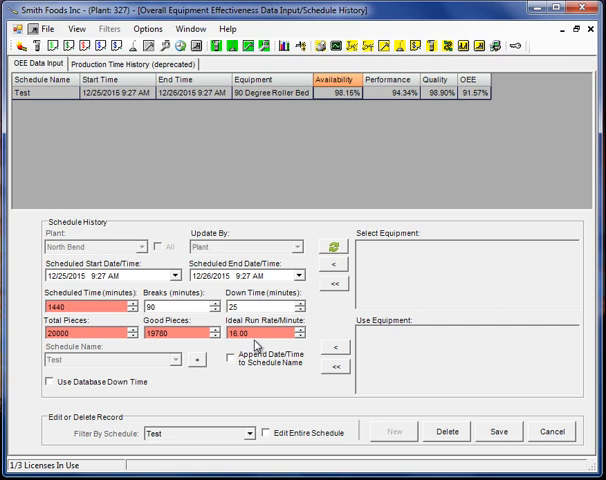
mouse_move(316, 307)
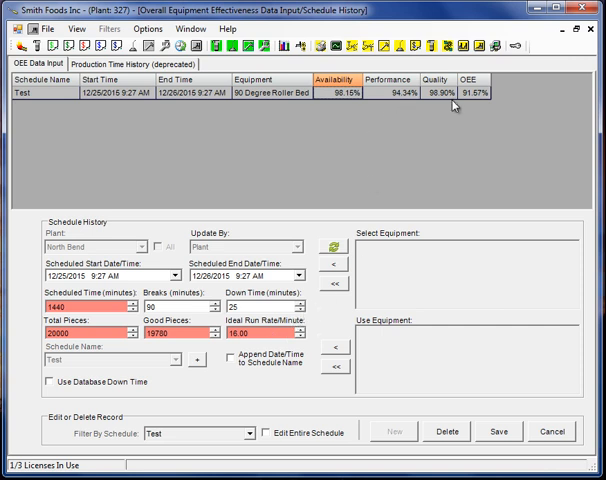
mouse_move(475, 102)
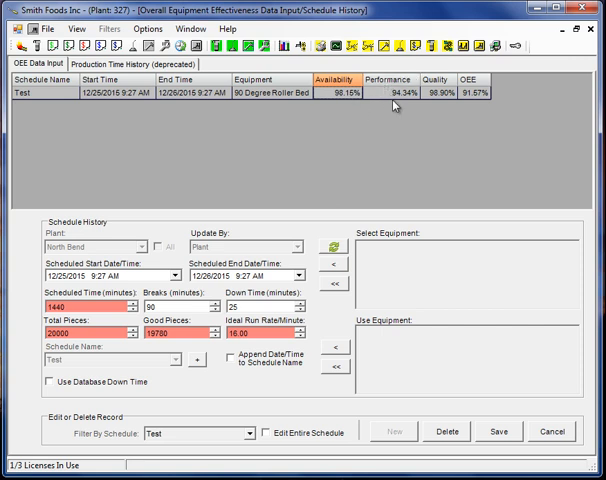
mouse_move(438, 99)
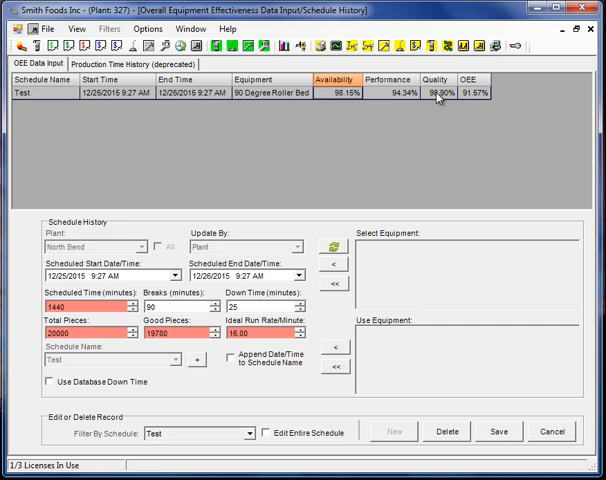
mouse_move(470, 104)
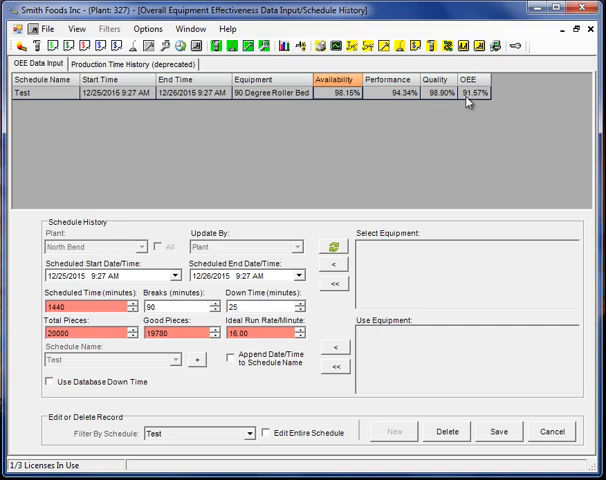
mouse_move(468, 102)
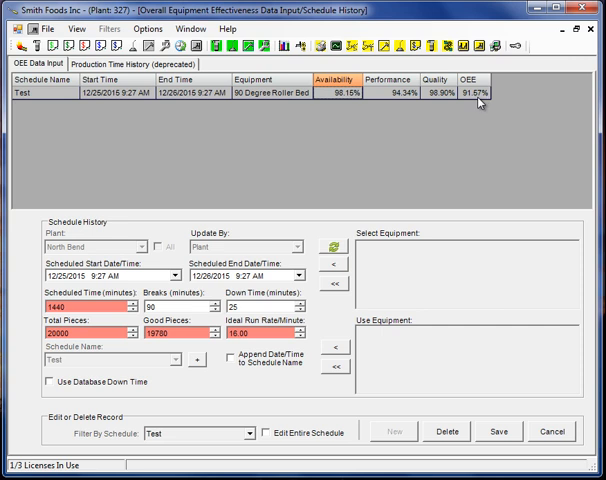
mouse_move(480, 103)
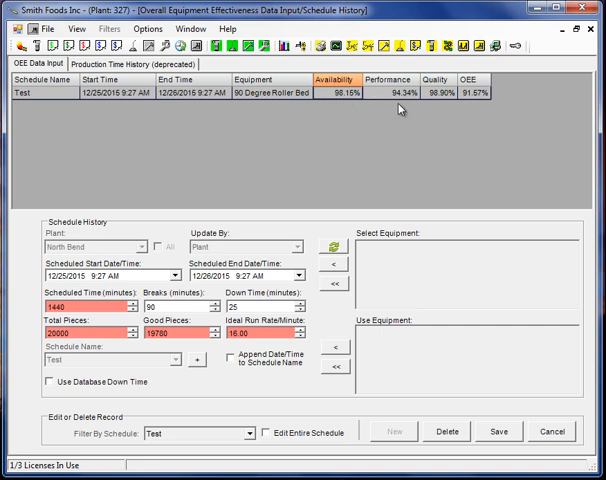
mouse_move(448, 100)
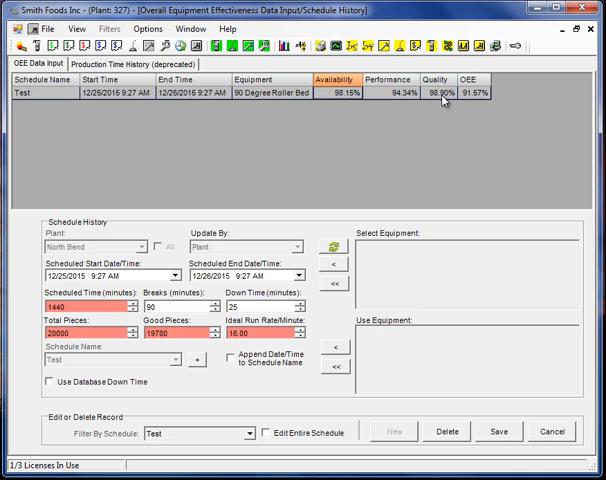
mouse_move(455, 100)
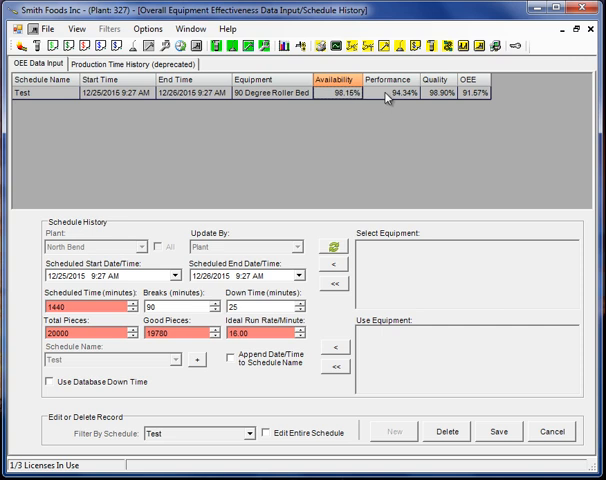
mouse_move(387, 98)
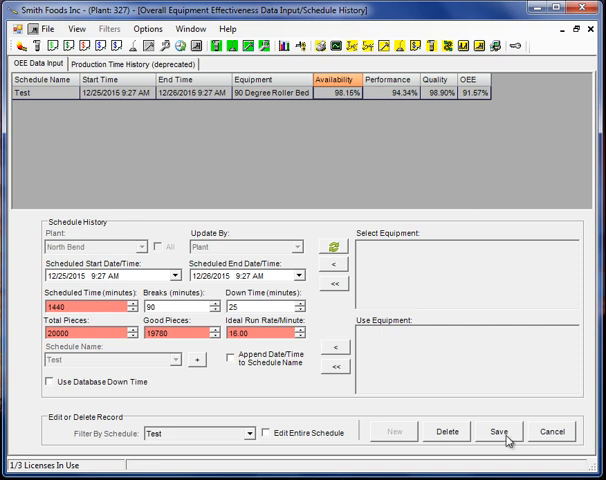
- Save the Test record and generate the OEE report for 90 Degree Roller Bed
click(499, 432)
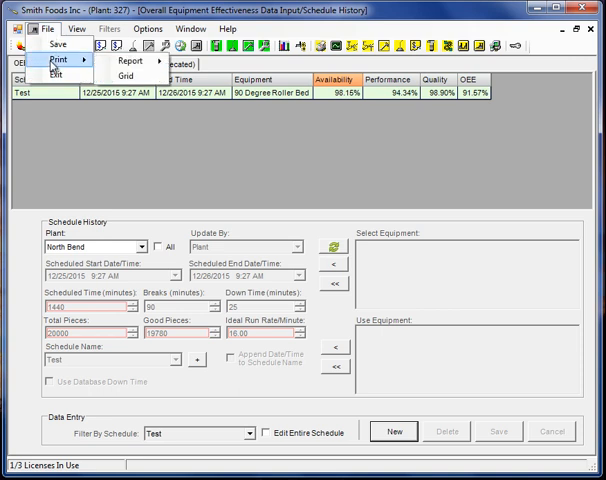
click(108, 61)
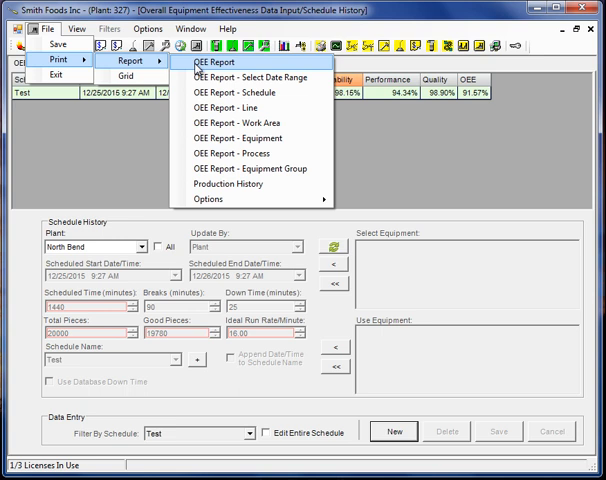
mouse_move(238, 186)
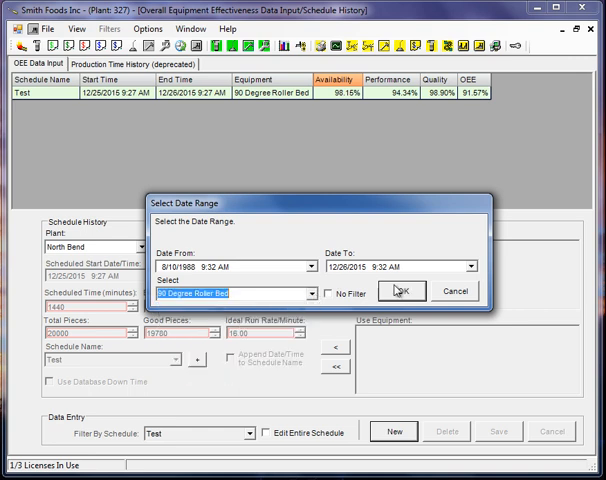
click(403, 290)
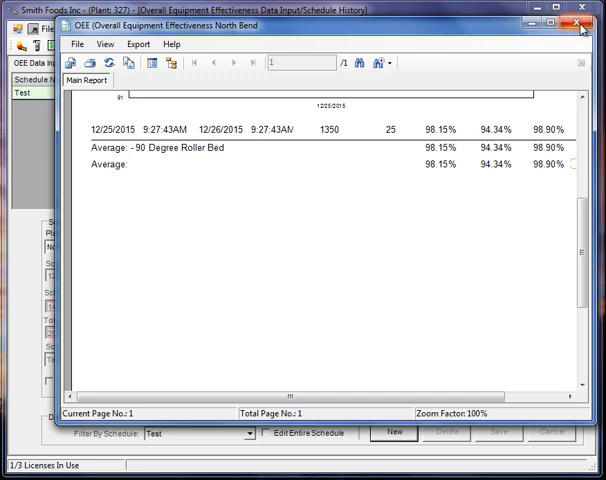
click(581, 22)
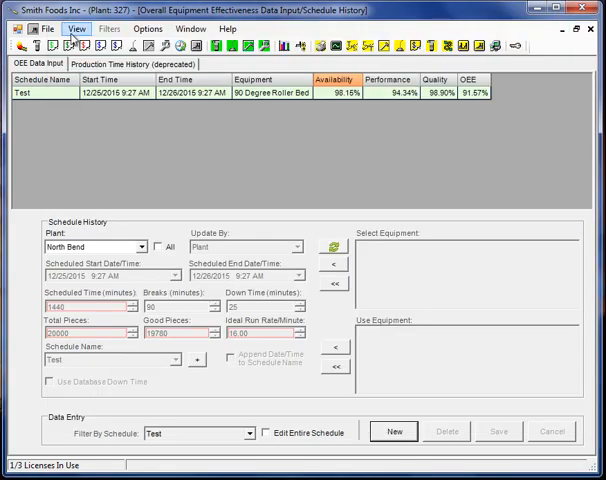
click(38, 28)
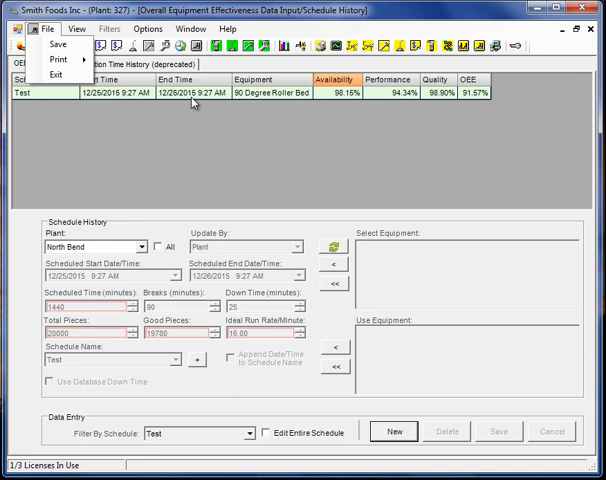
mouse_move(305, 136)
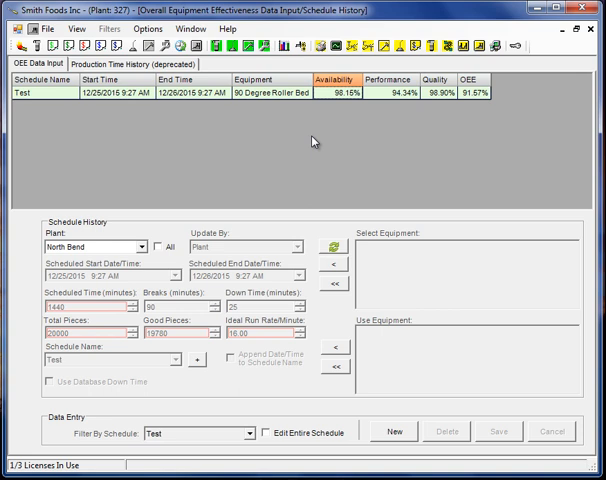
mouse_move(301, 155)
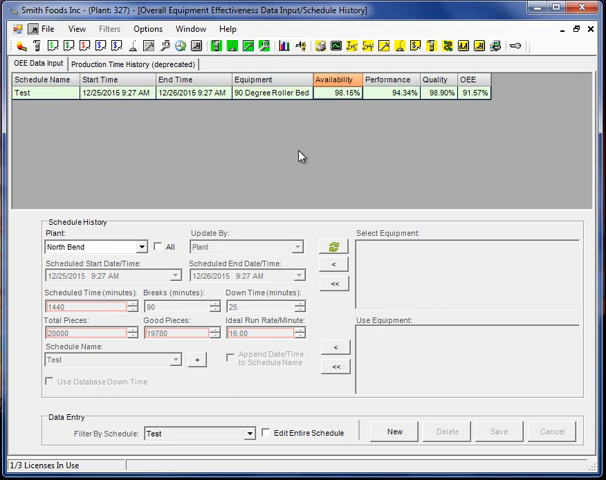